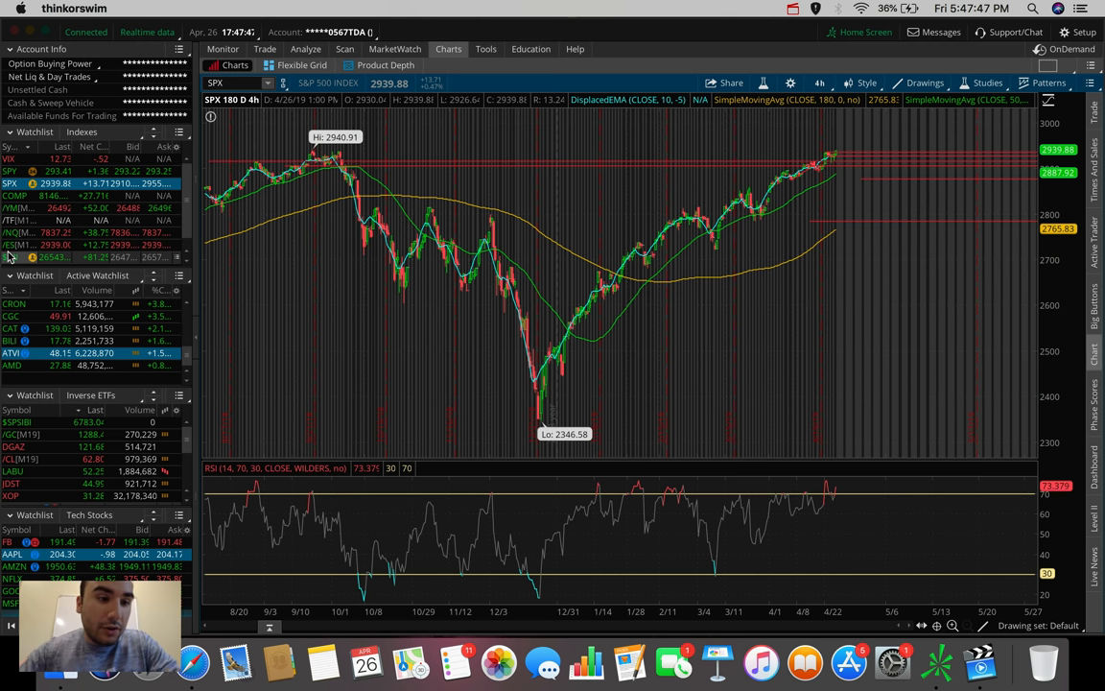
Step: Switch between $DJI and S&P 500 charts, ending on the Dow at 5 D 5m
left_click(14, 257)
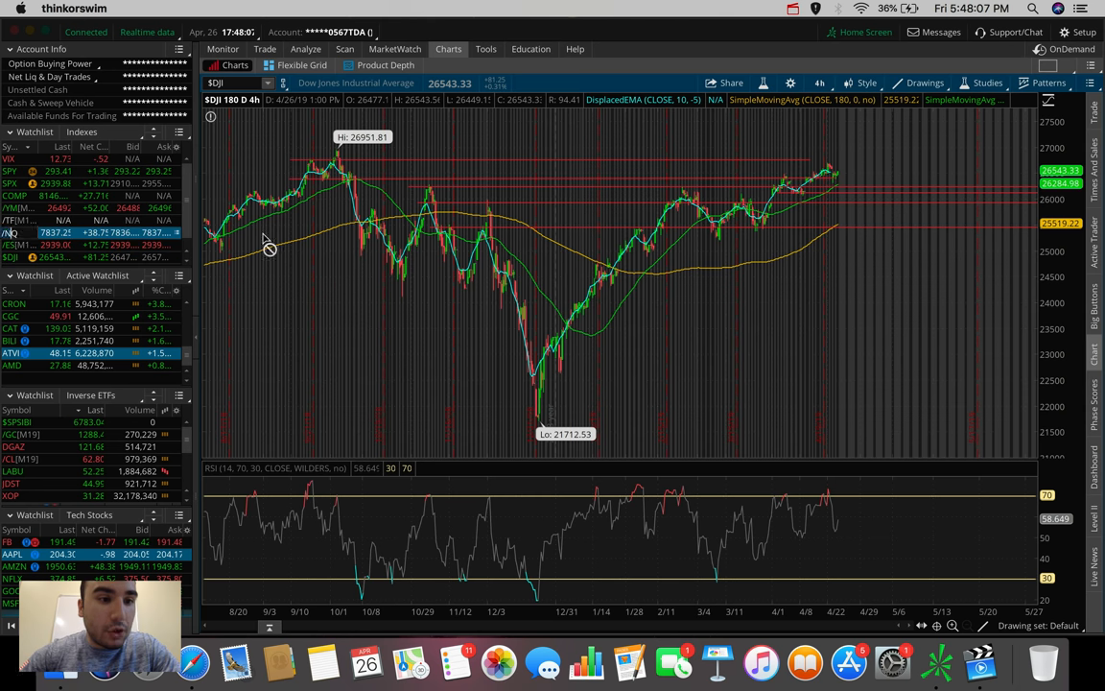
left_click(9, 233)
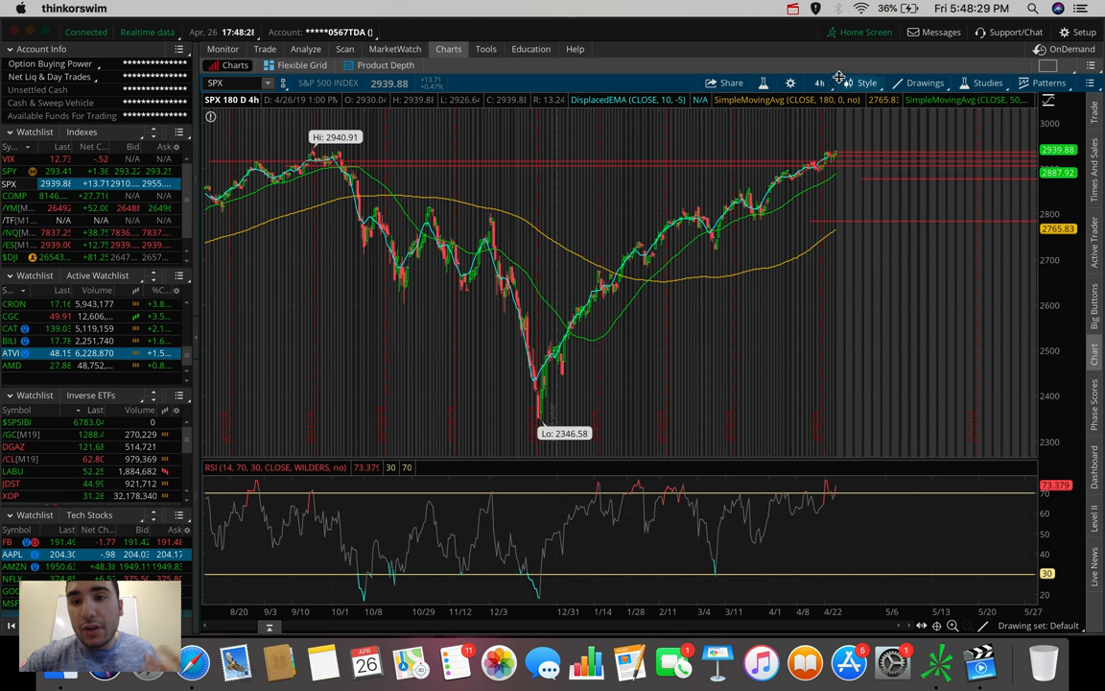
left_click(822, 82)
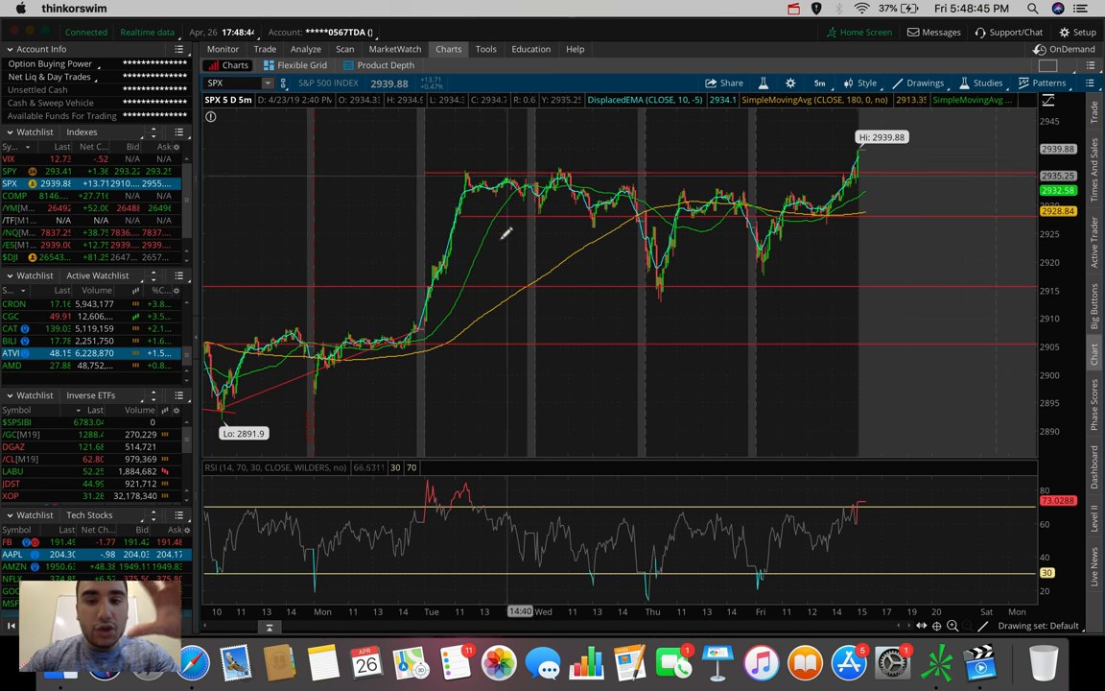
mouse_move(679, 163)
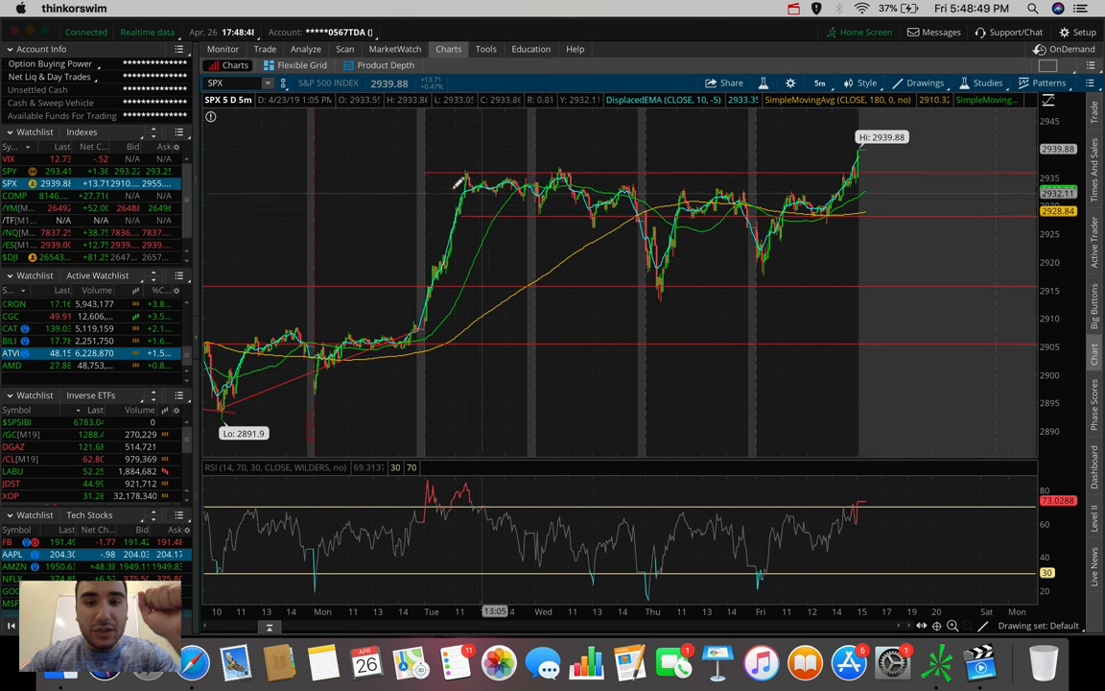
mouse_move(526, 170)
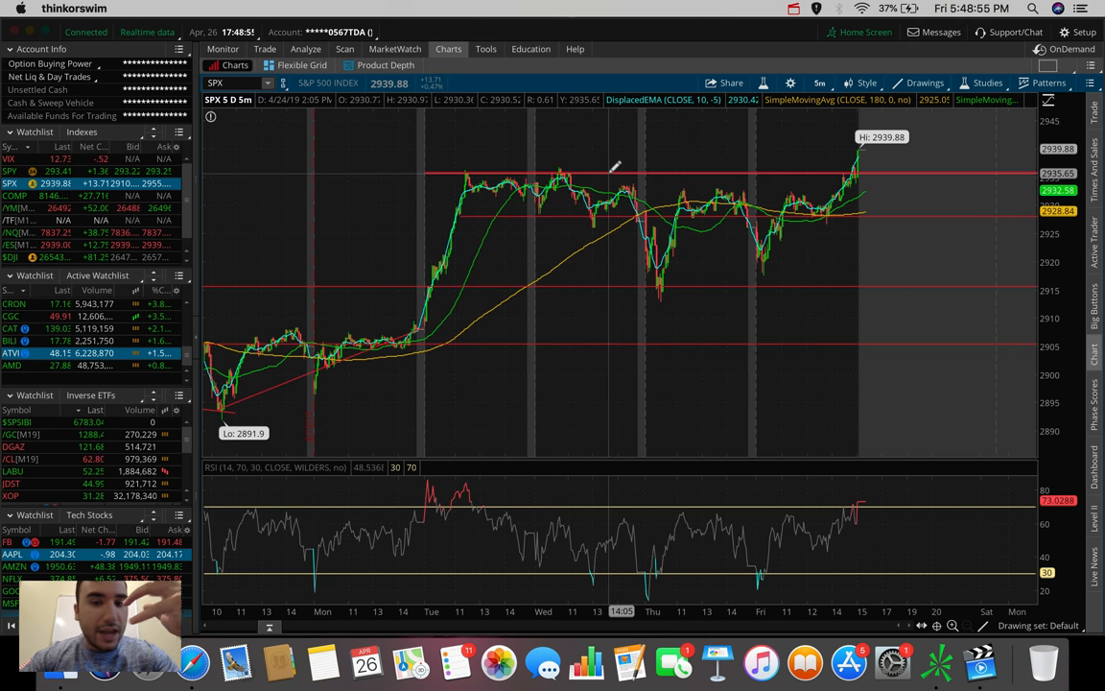
mouse_move(751, 166)
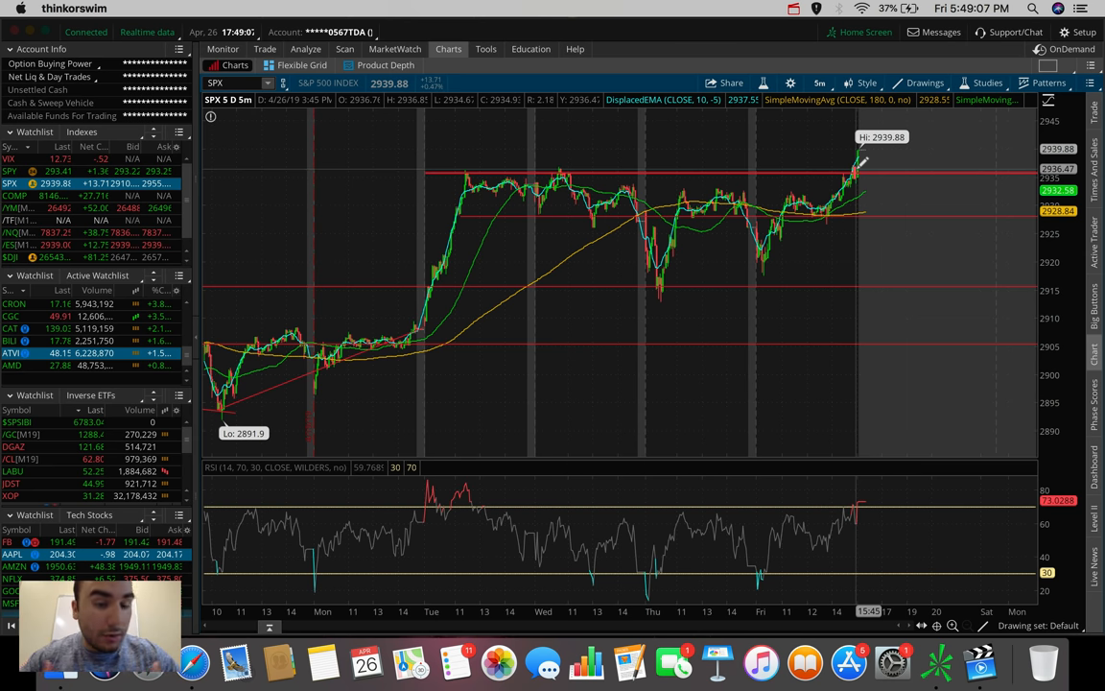
mouse_move(507, 205)
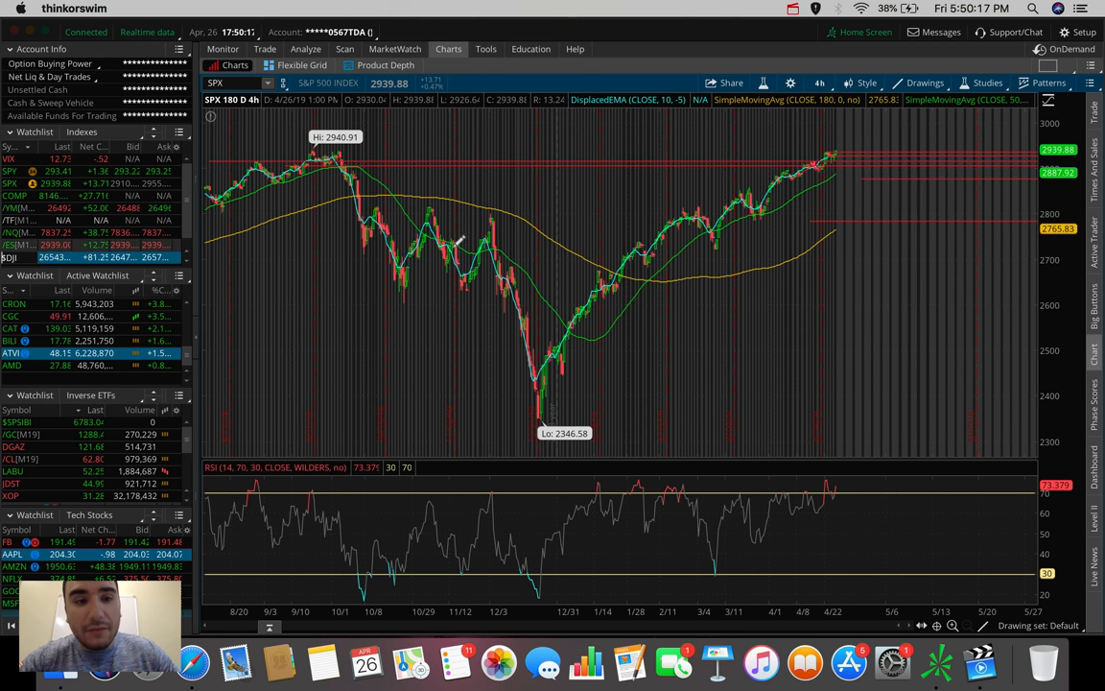
left_click(12, 261)
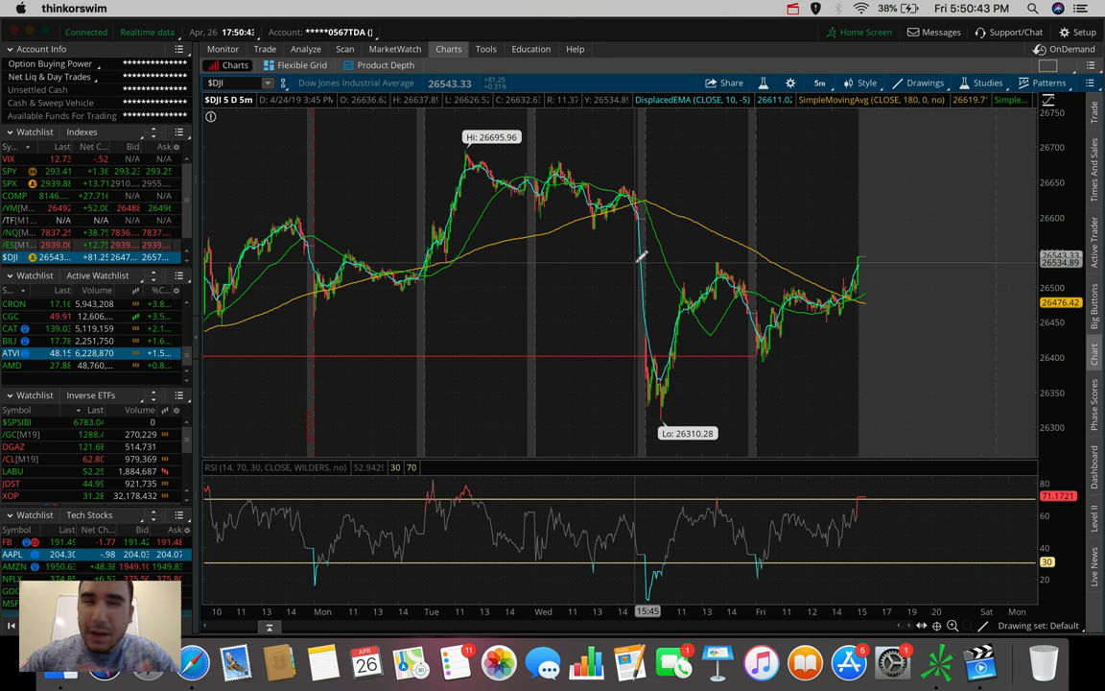
mouse_move(671, 369)
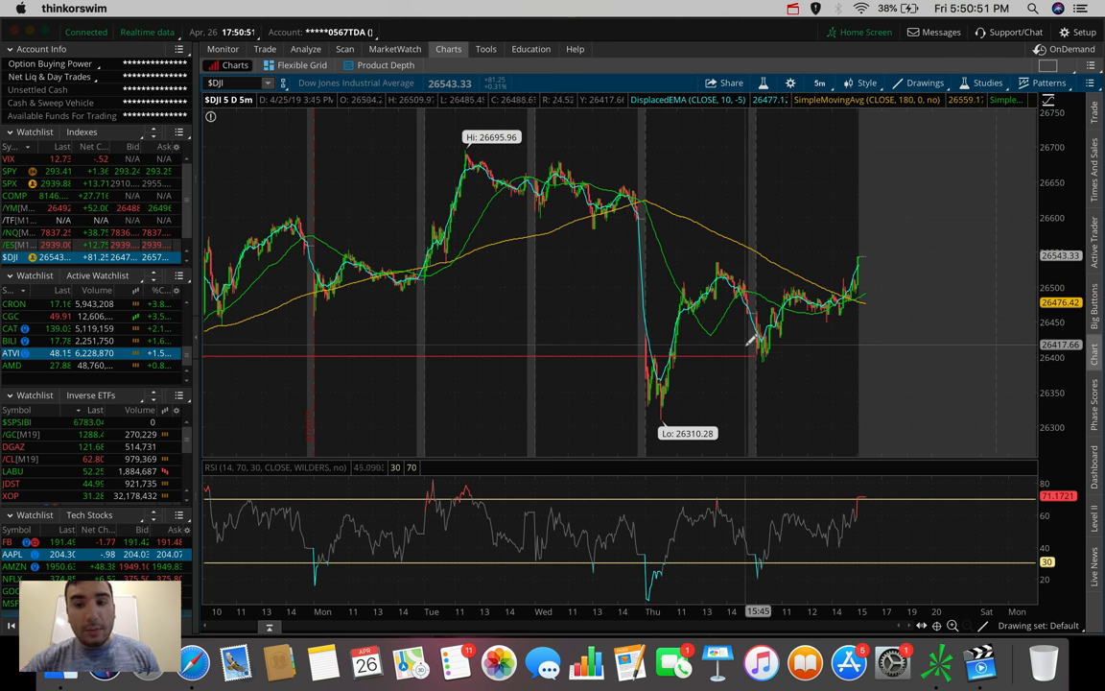
mouse_move(785, 310)
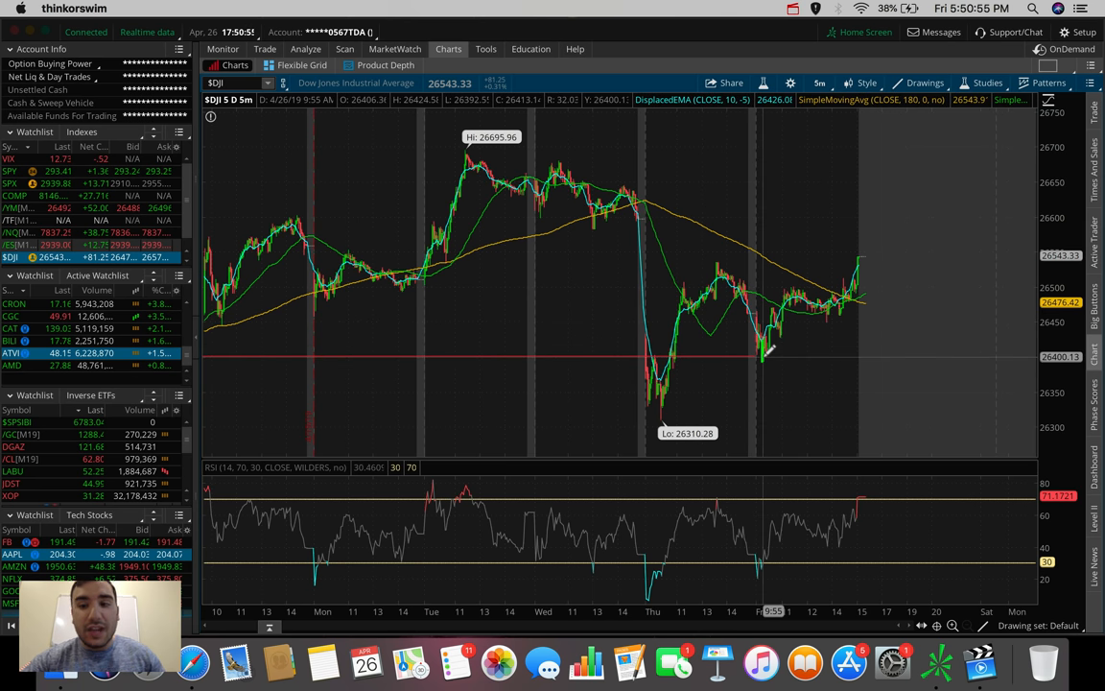
mouse_move(863, 264)
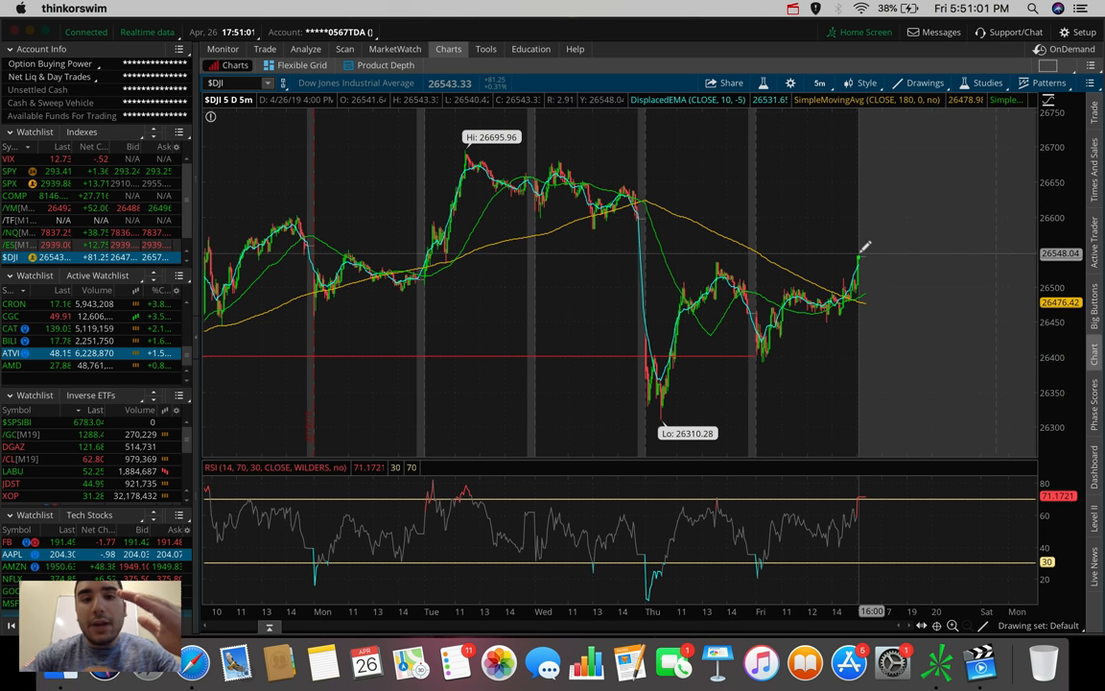
left_click(821, 82)
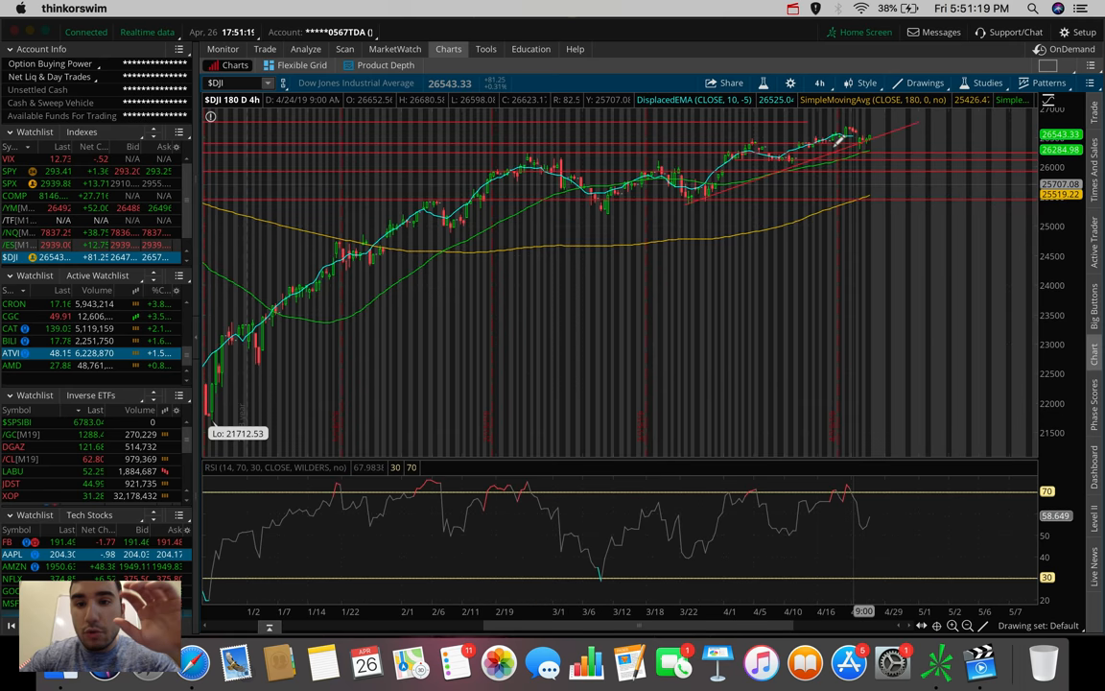
mouse_move(863, 129)
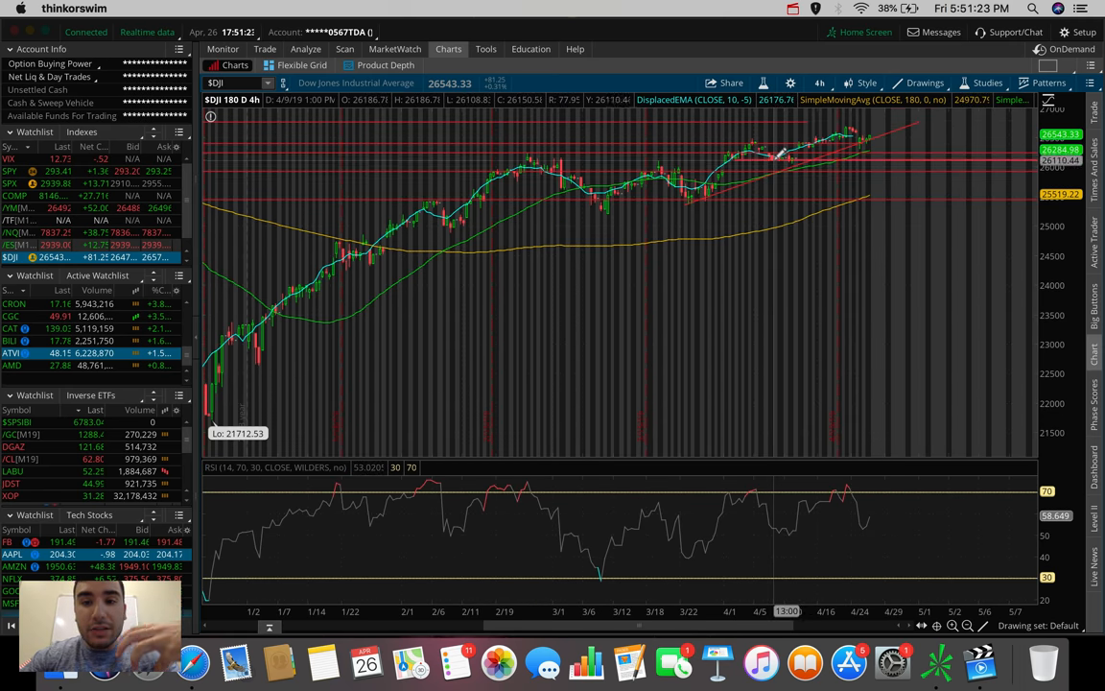
mouse_move(752, 173)
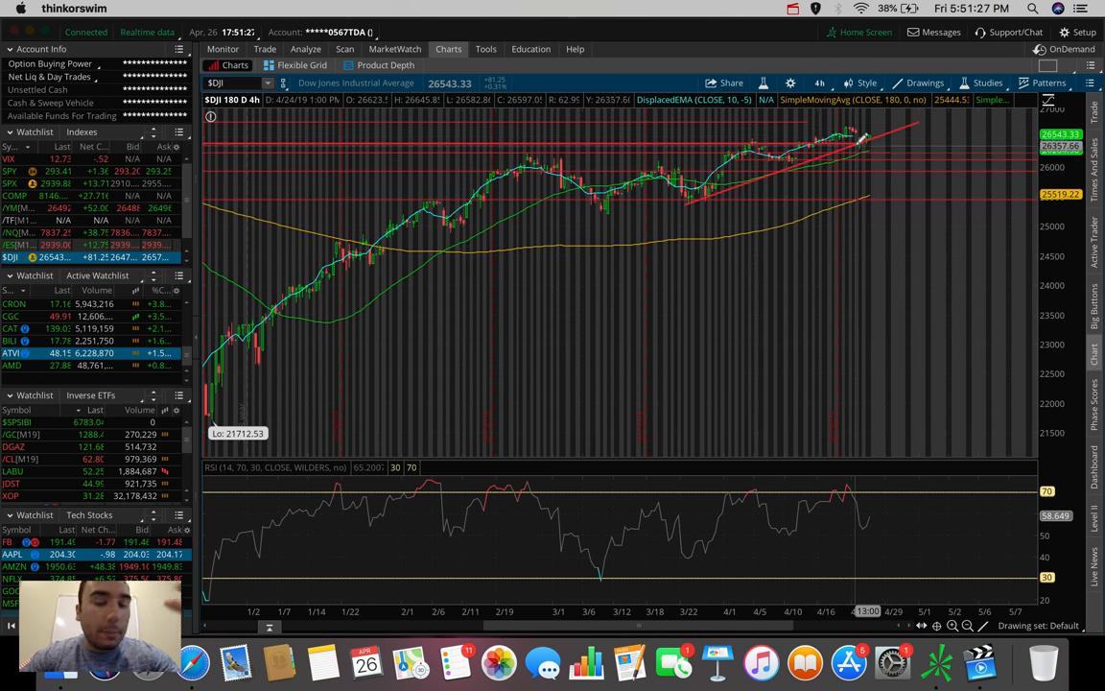
mouse_move(858, 129)
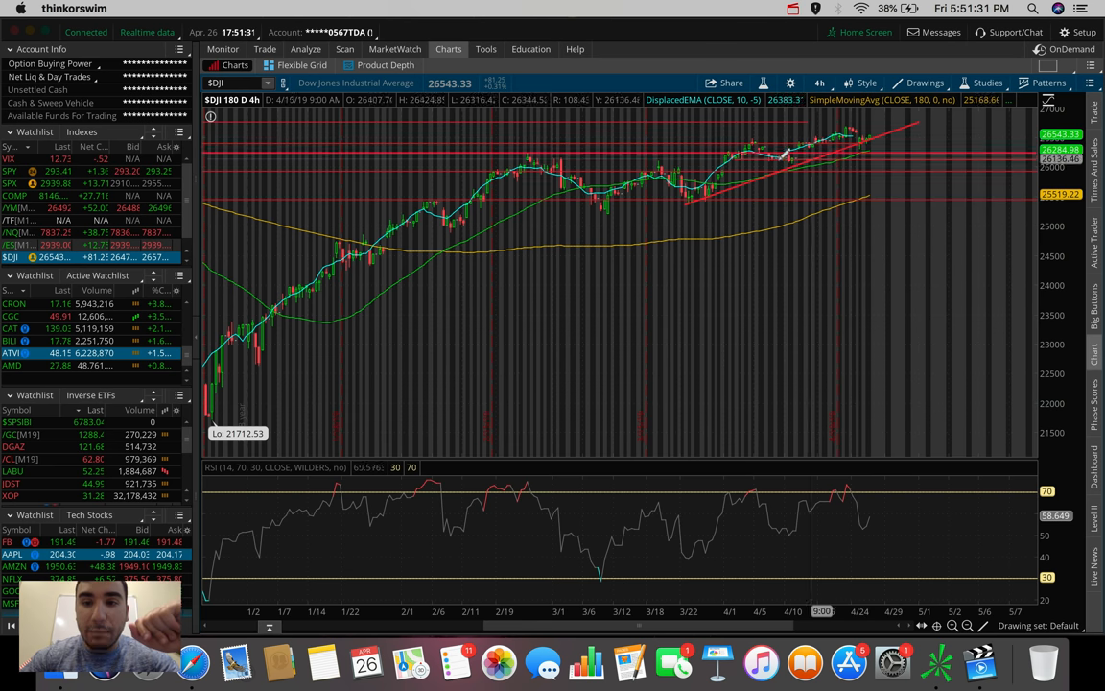
mouse_move(791, 161)
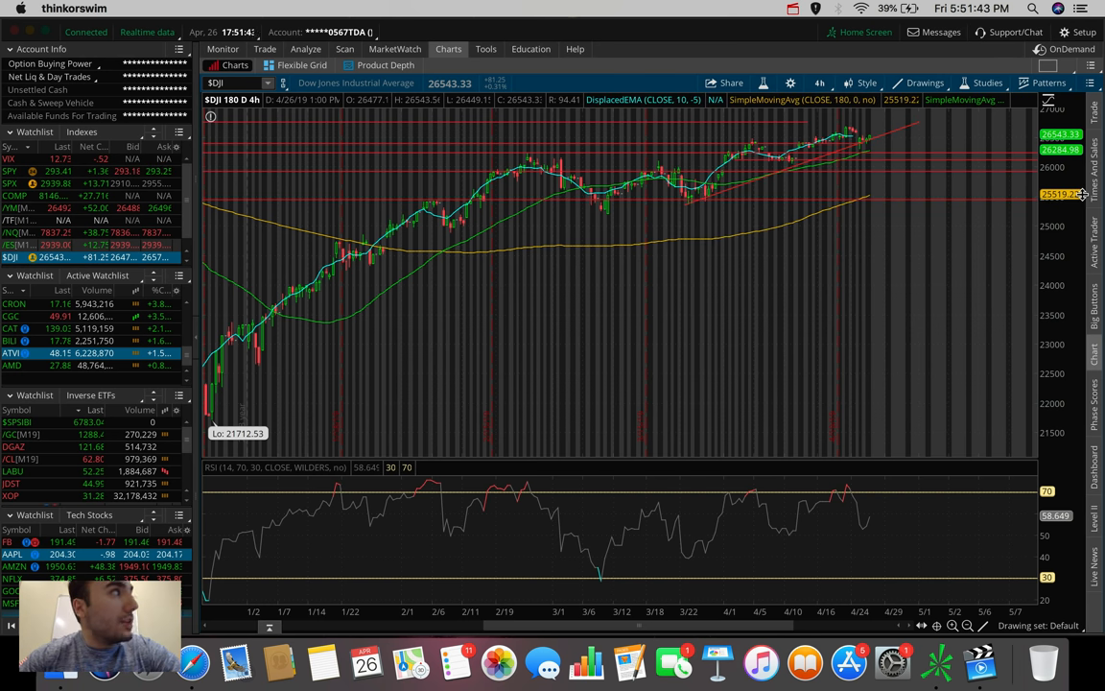
mouse_move(793, 251)
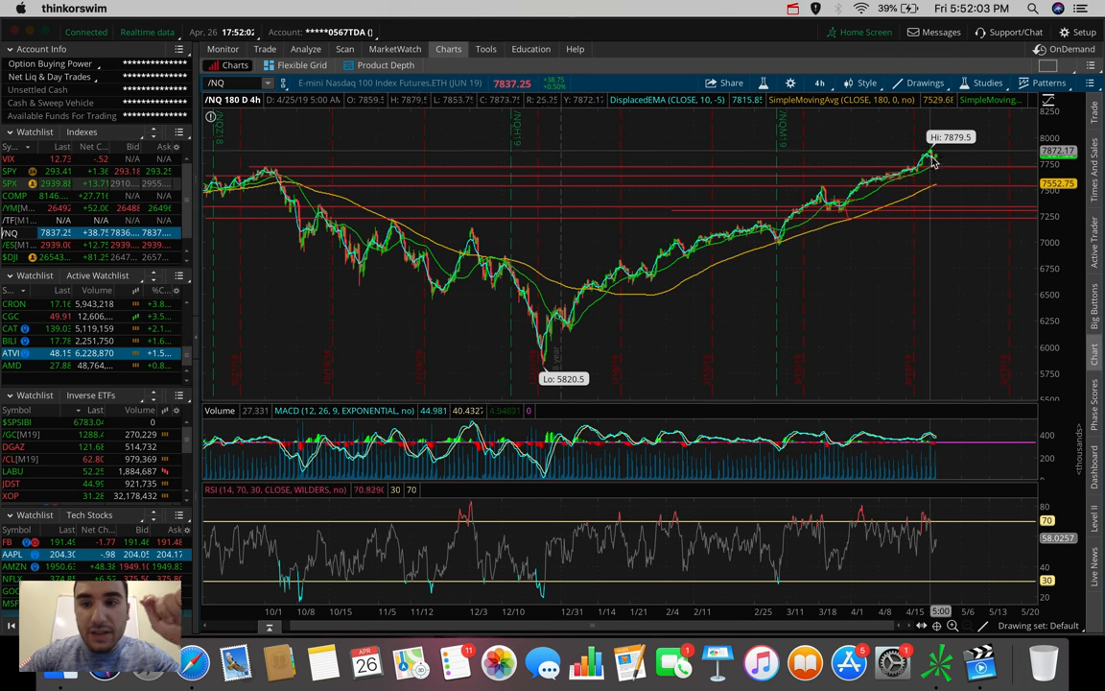
mouse_move(935, 175)
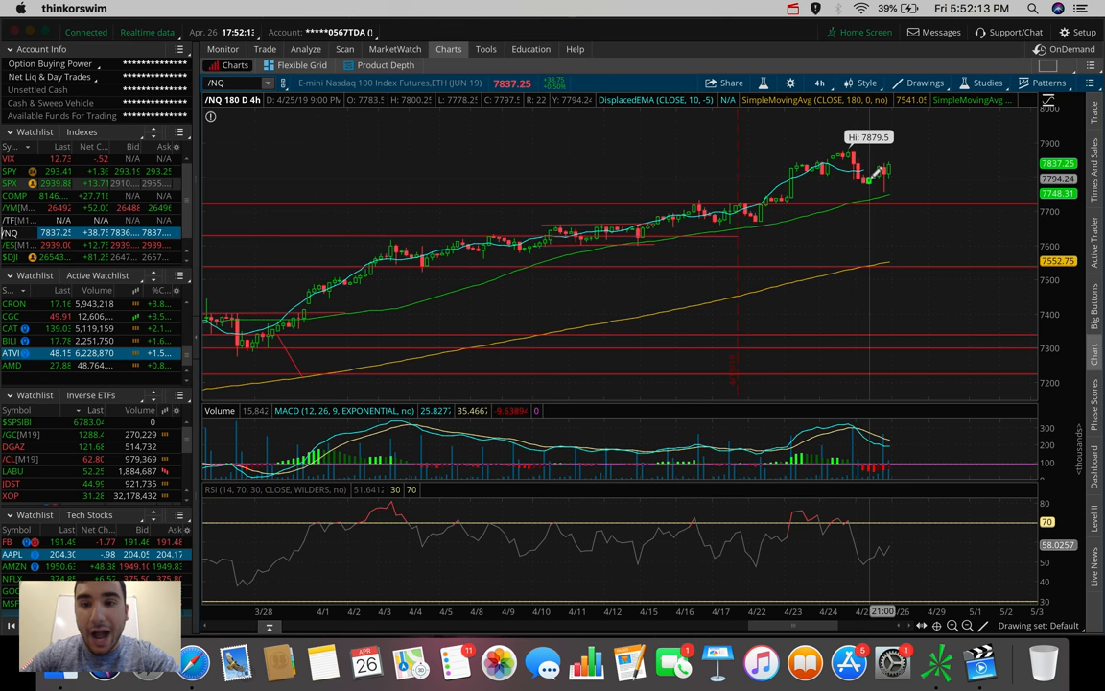
mouse_move(243, 352)
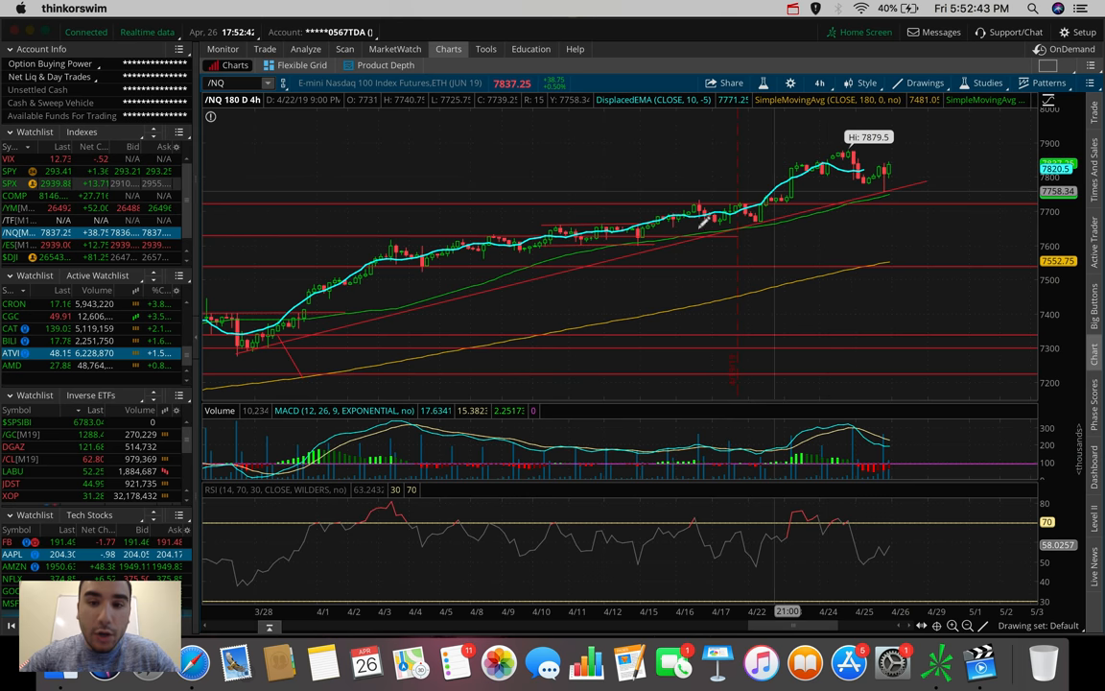
mouse_move(367, 237)
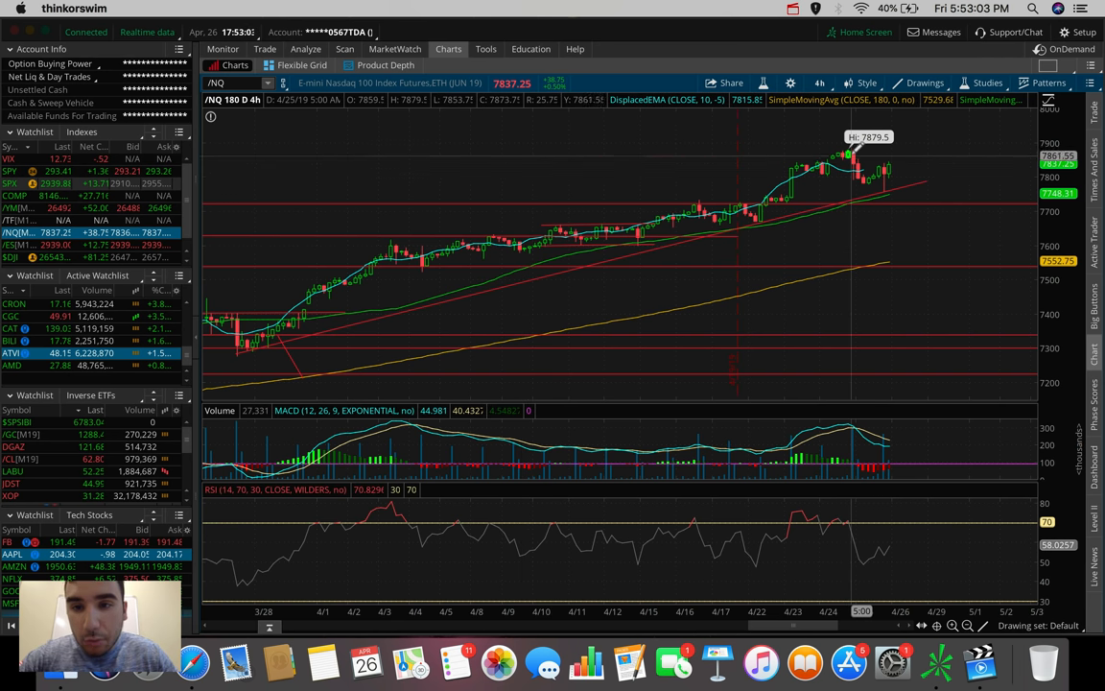
left_click(821, 82)
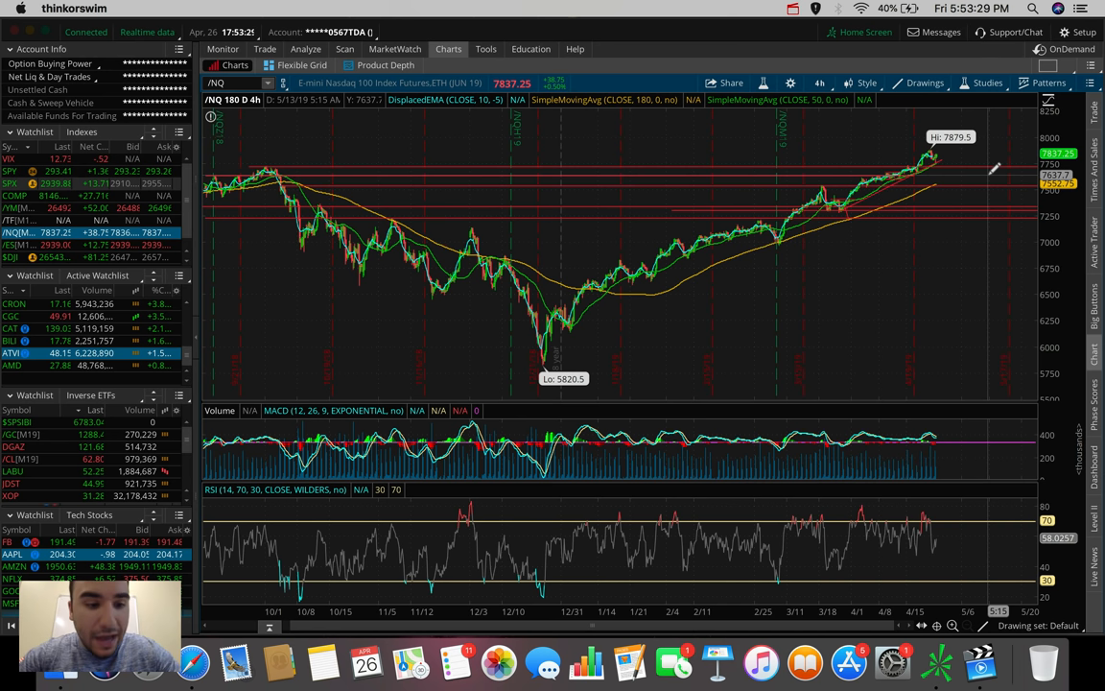
mouse_move(417, 309)
type("PG")
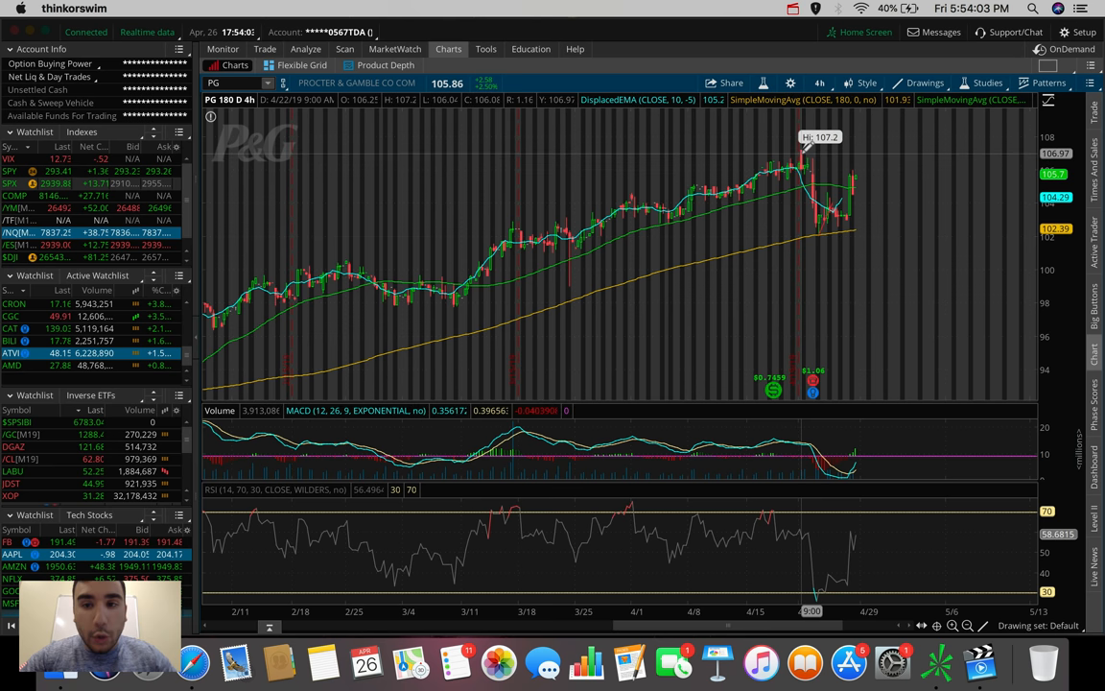
mouse_move(815, 225)
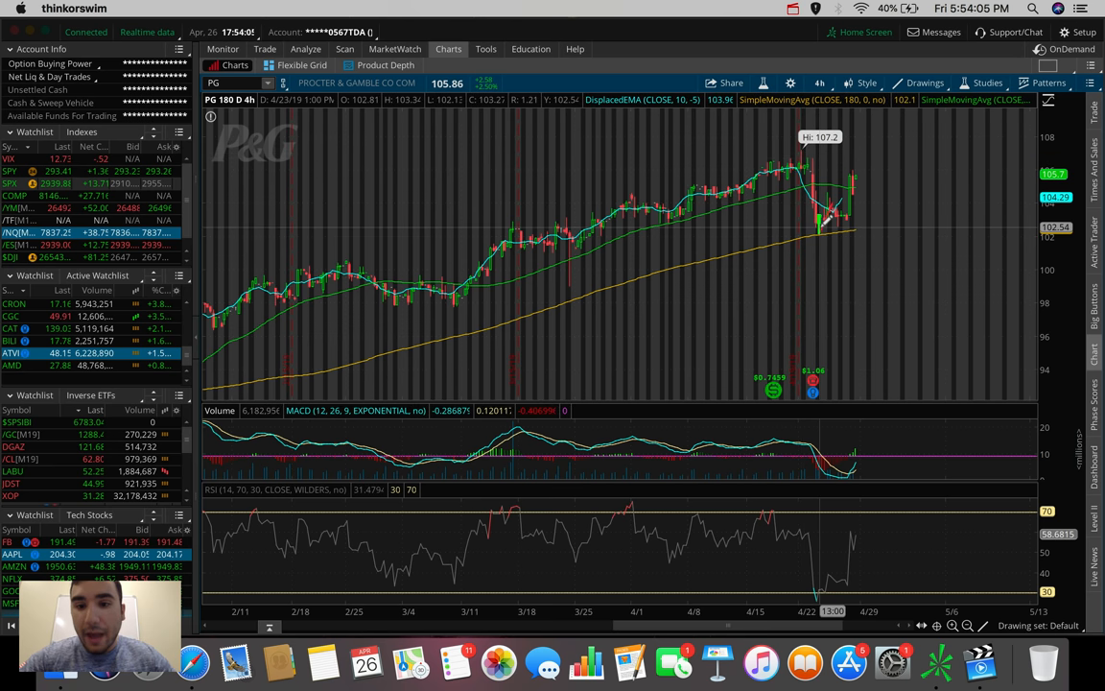
mouse_move(774, 390)
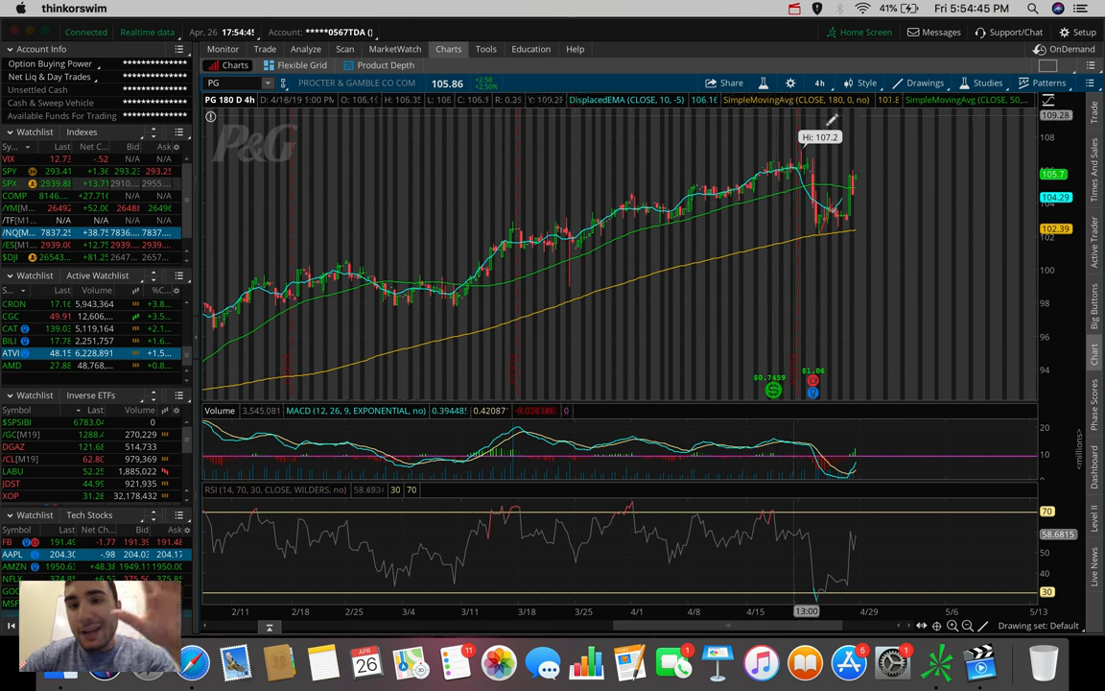
Step: Set the PG chart time frame to 180 D 4h
left_click(820, 83)
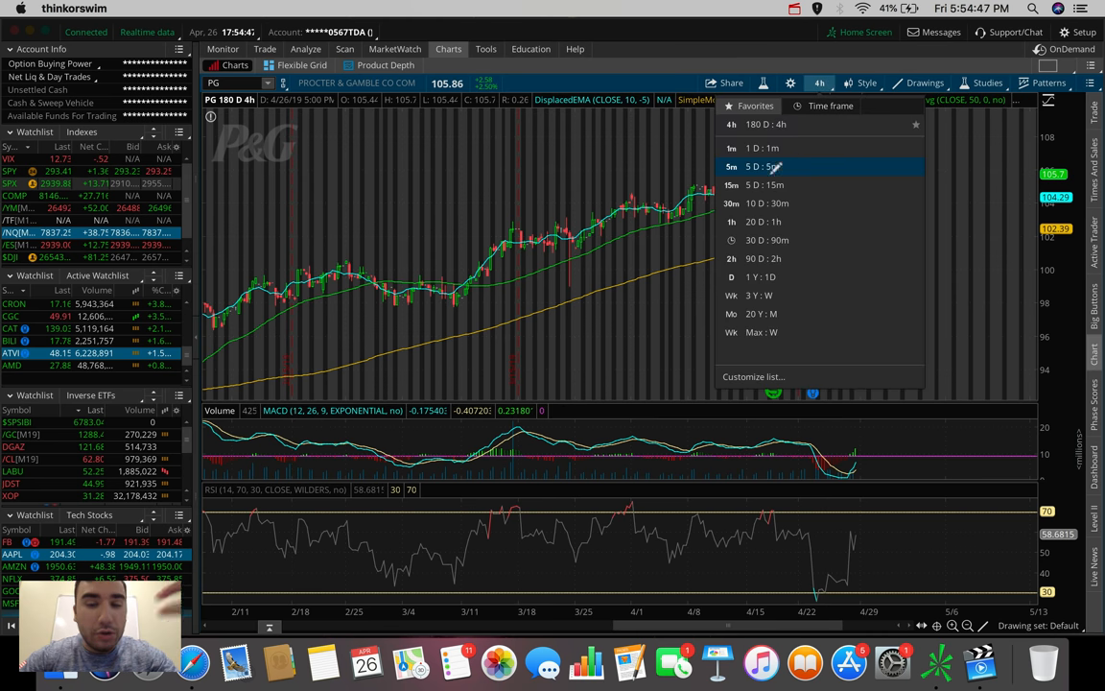
left_click(758, 166)
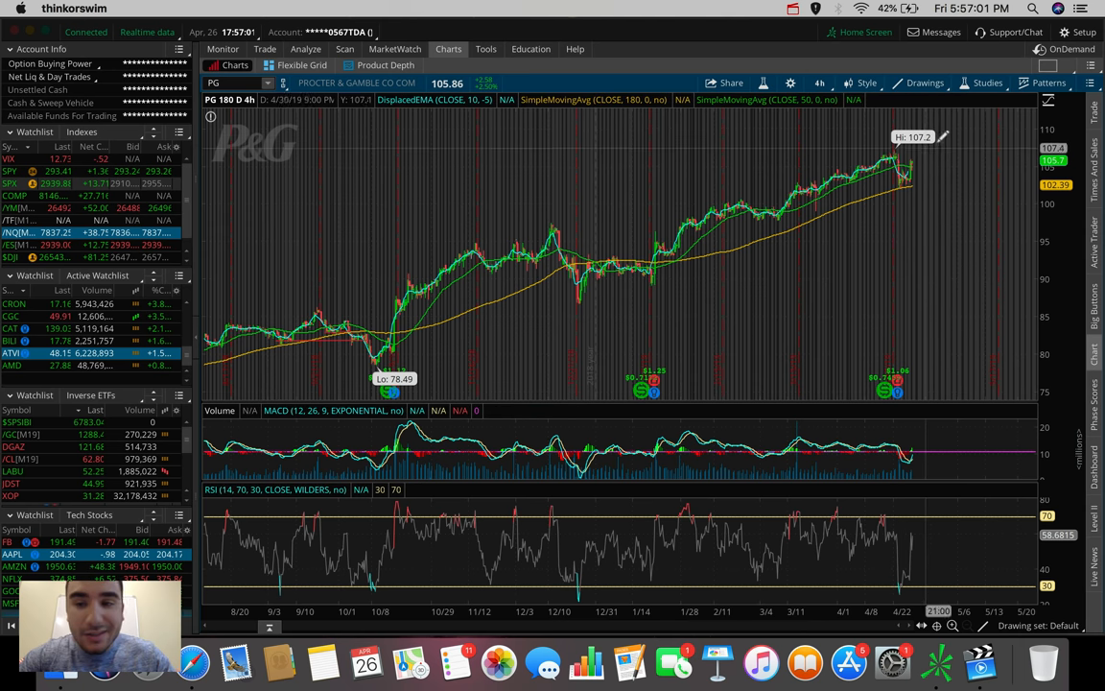
mouse_move(950, 135)
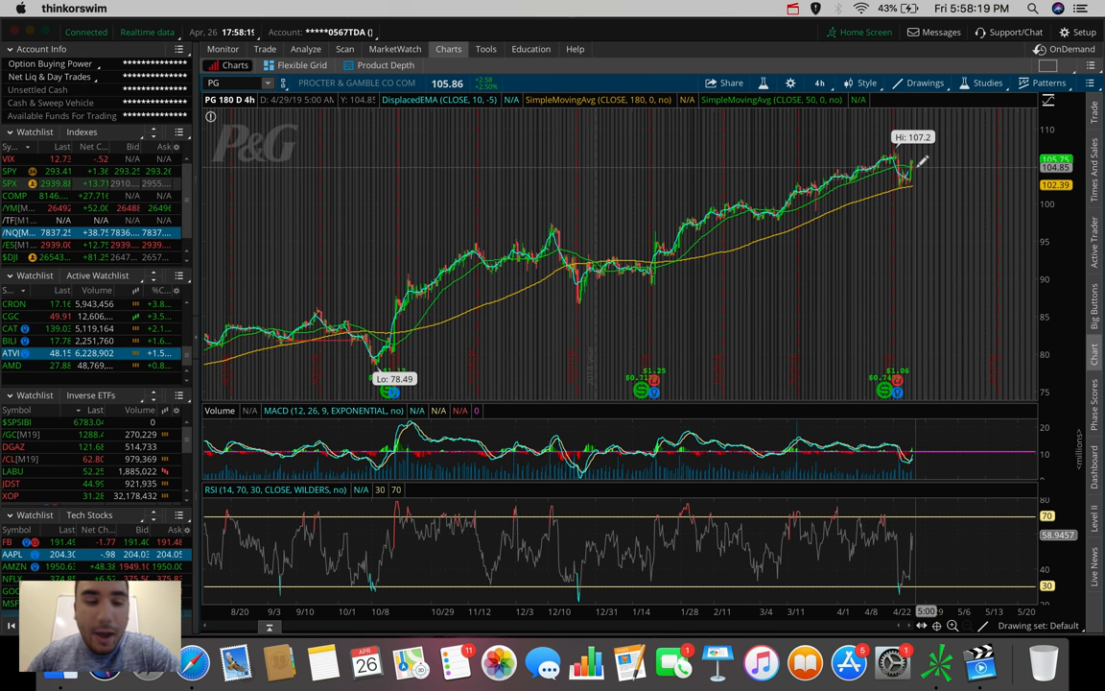
mouse_move(267, 309)
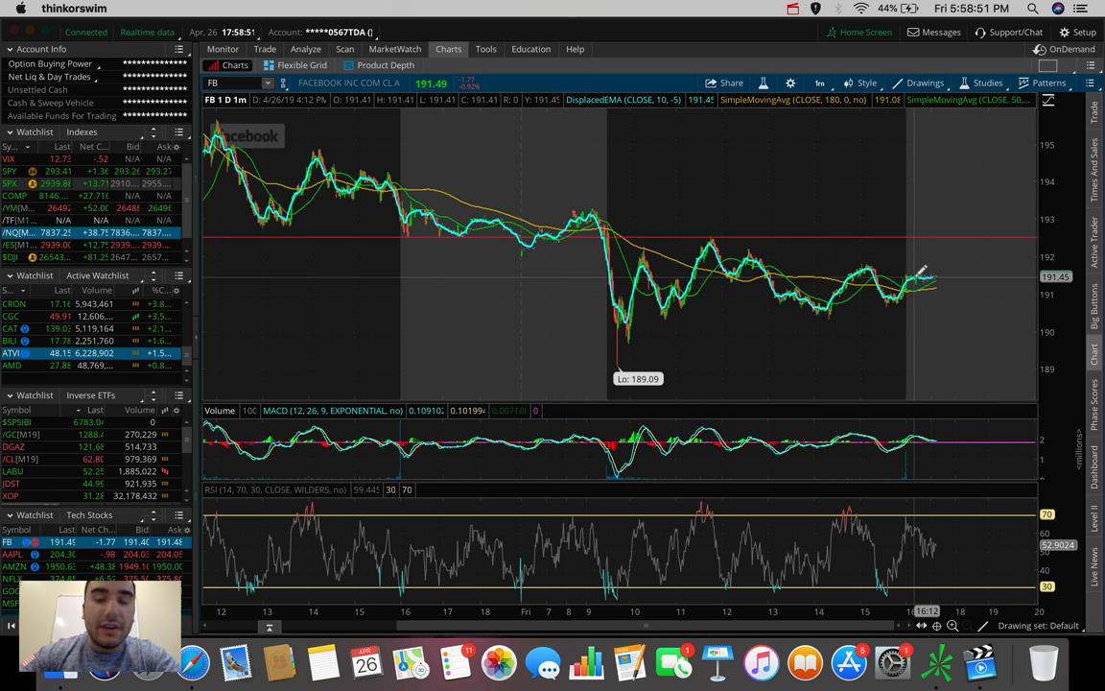
Step: Change the chart time frame from the time-frame menu
left_click(816, 82)
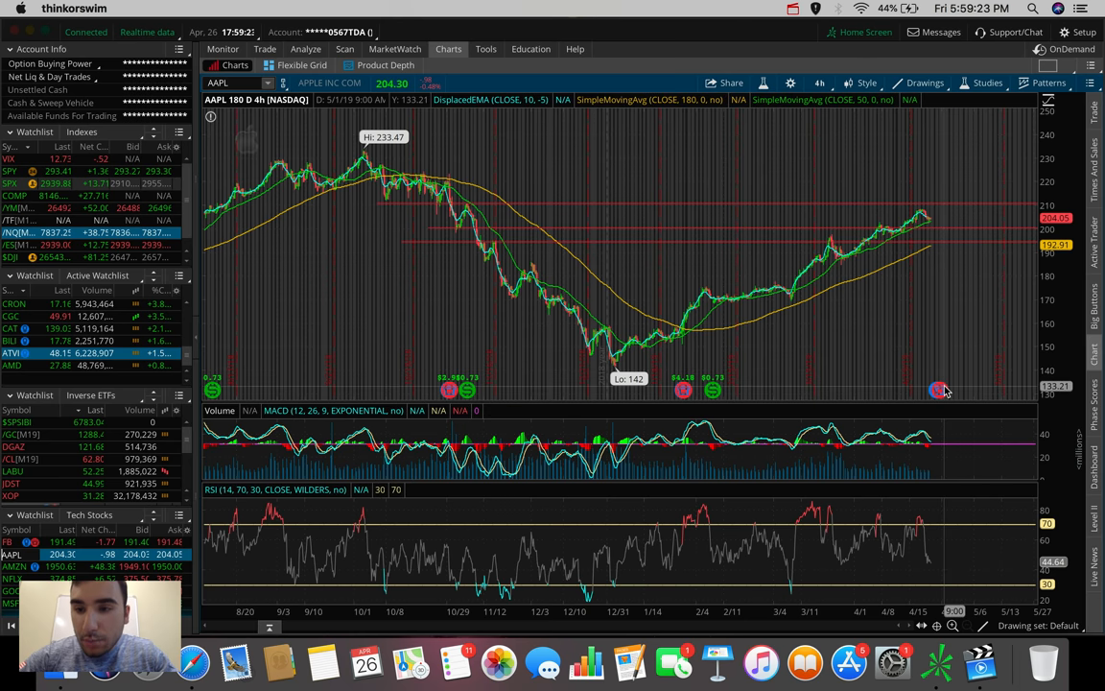
mouse_move(939, 388)
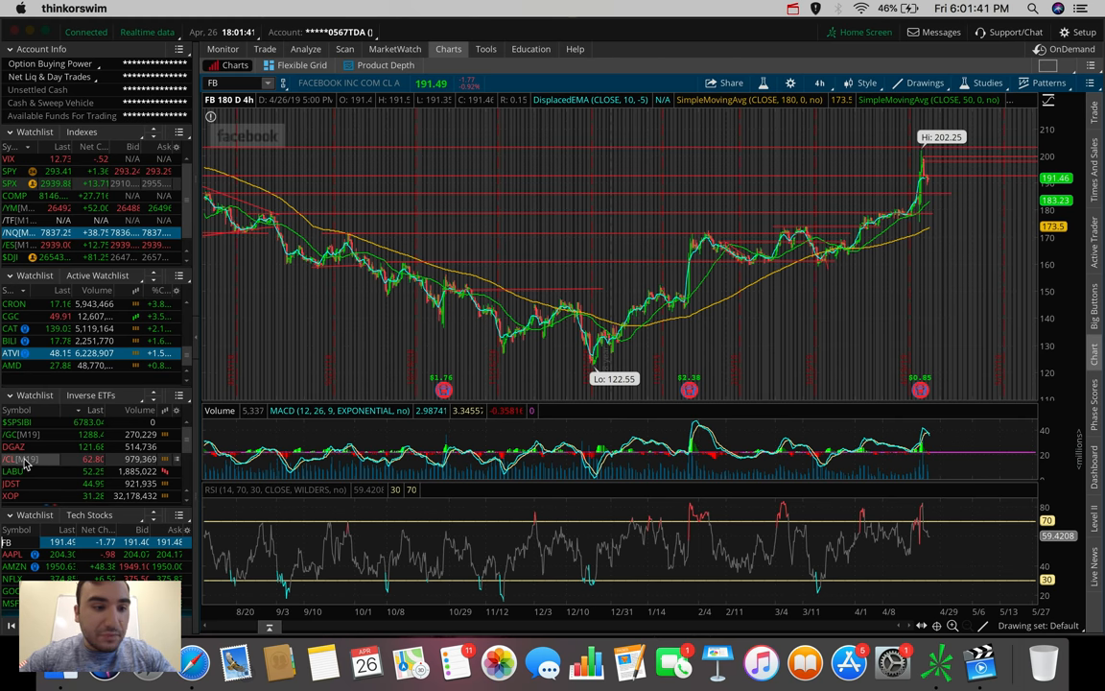
mouse_move(51, 303)
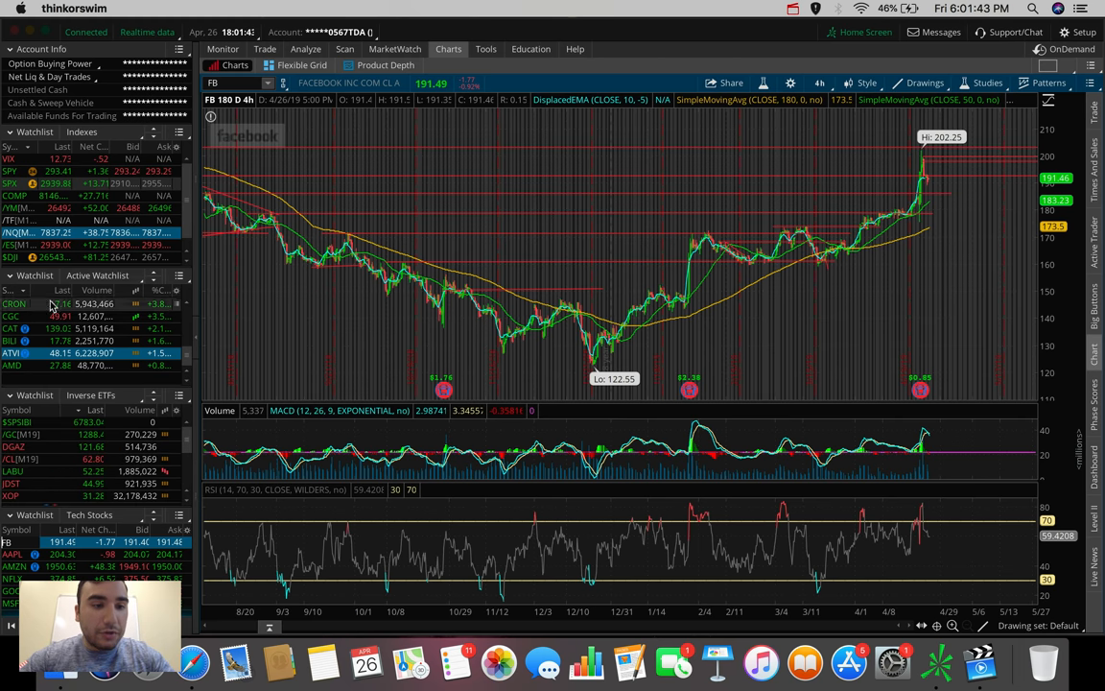
Step: Load AMD from the Tech Stocks watchlist onto the 180 D 4h chart
left_click(15, 365)
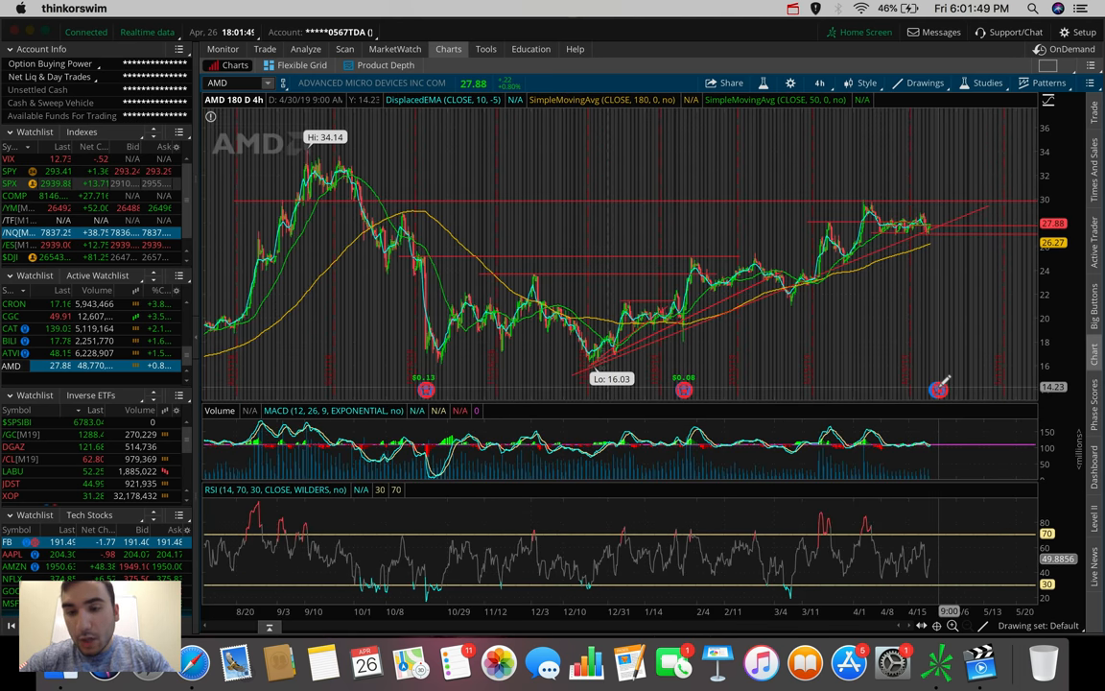
mouse_move(922, 308)
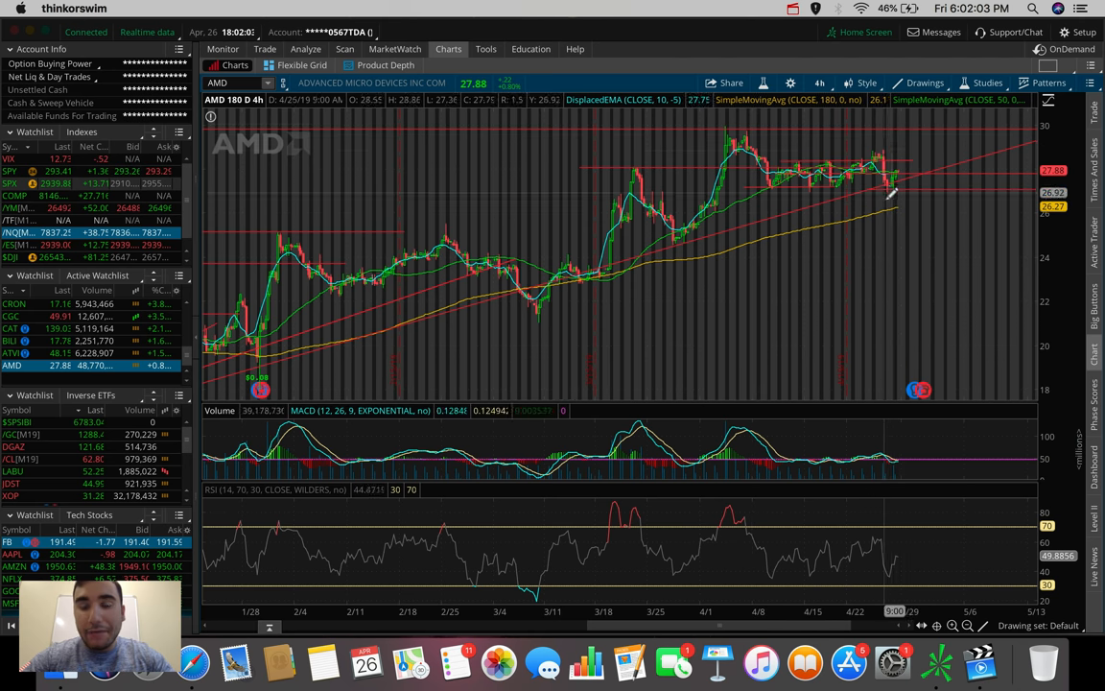
mouse_move(897, 123)
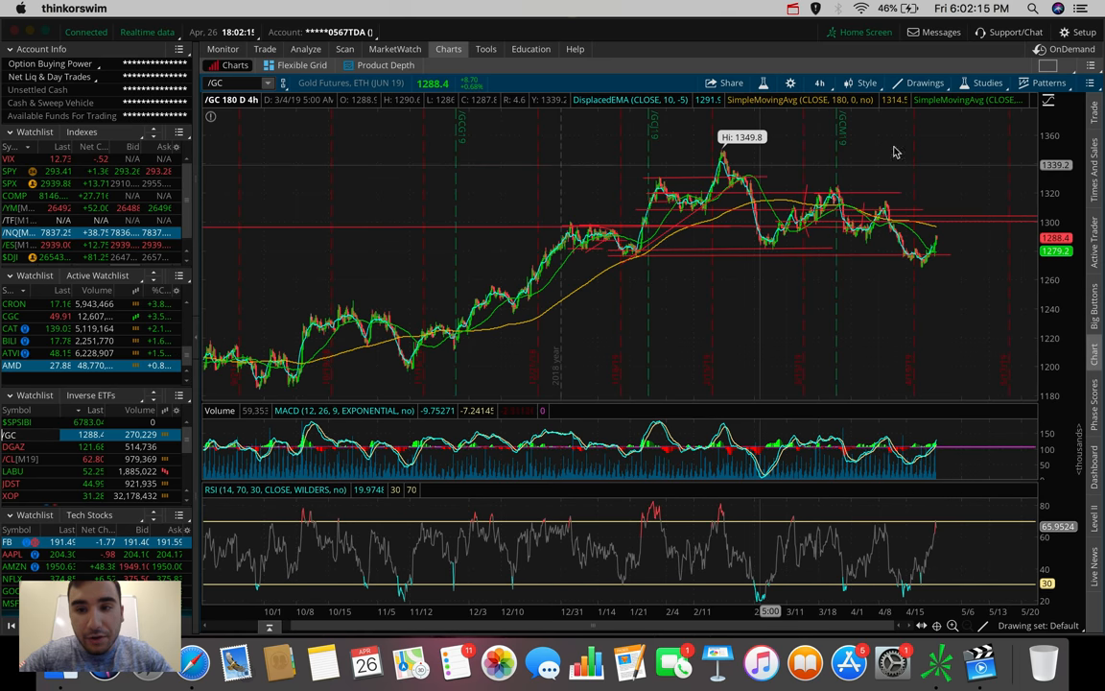
mouse_move(925, 179)
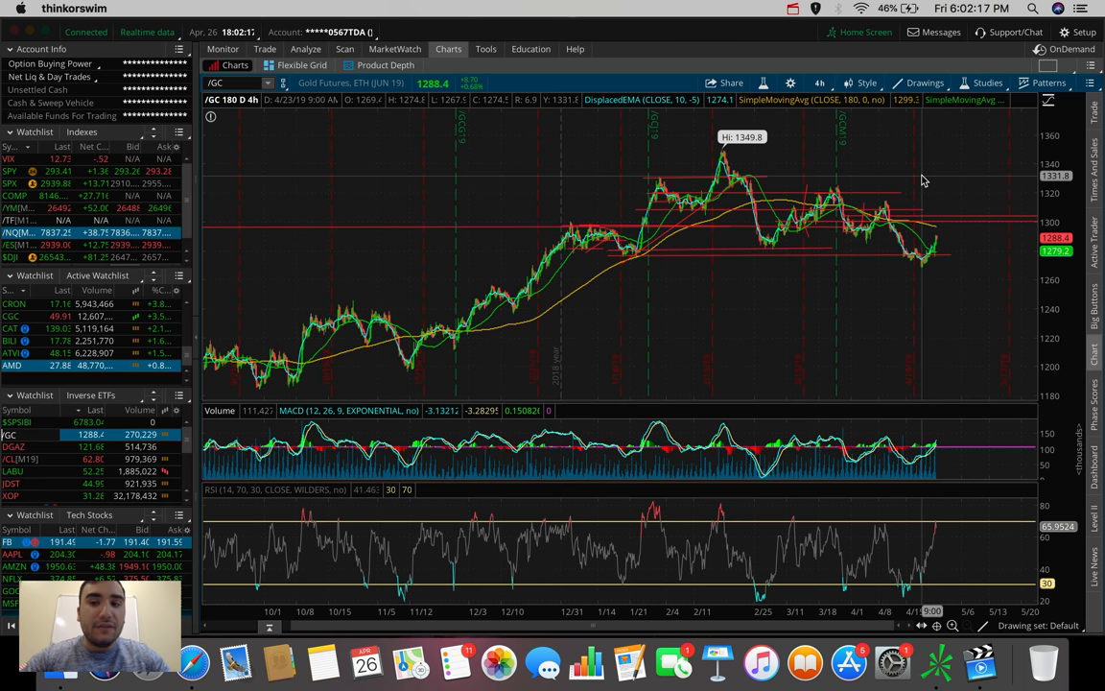
mouse_move(942, 257)
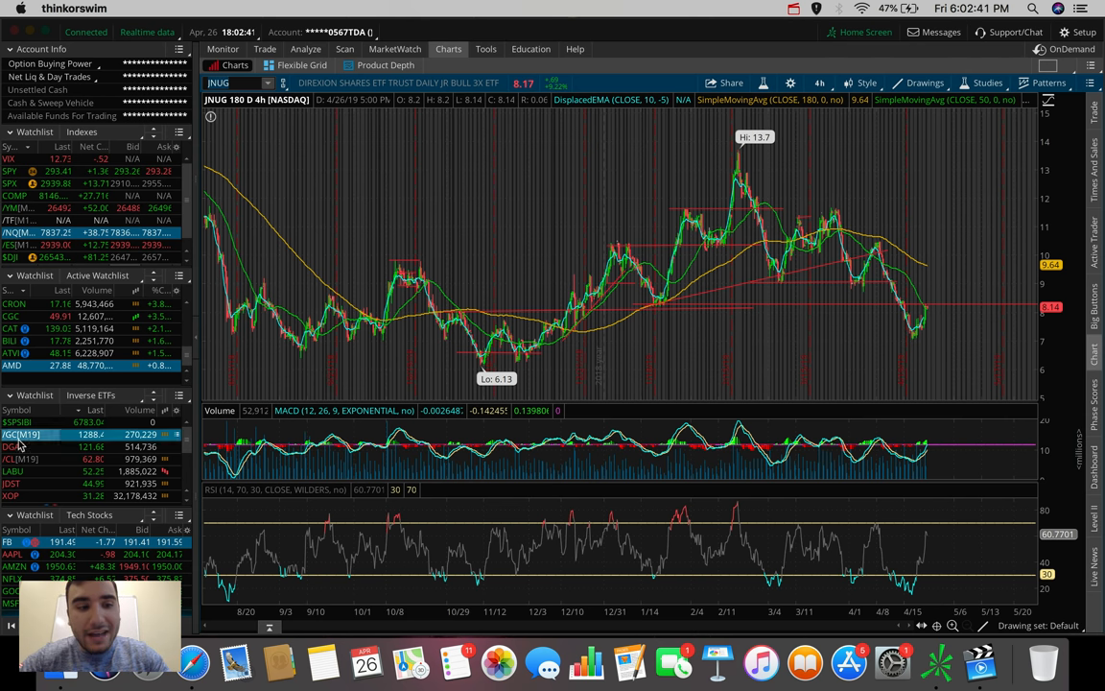
Step: Load /GC[M19] gold futures from the Inverse ETFs watchlist
left_click(19, 433)
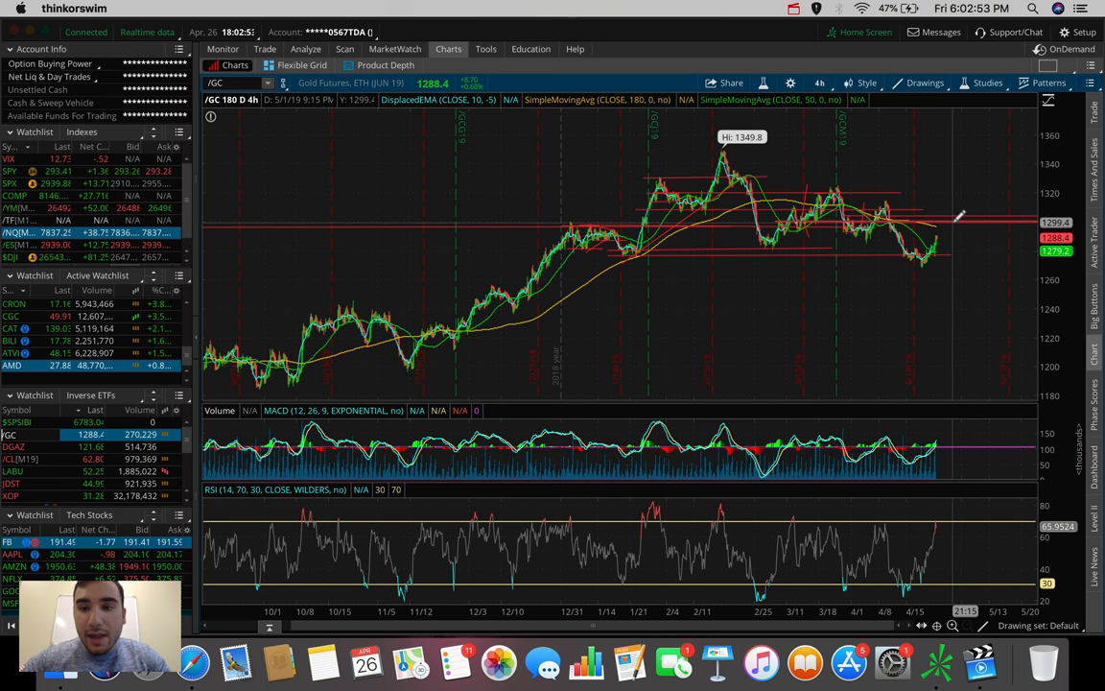
mouse_move(959, 205)
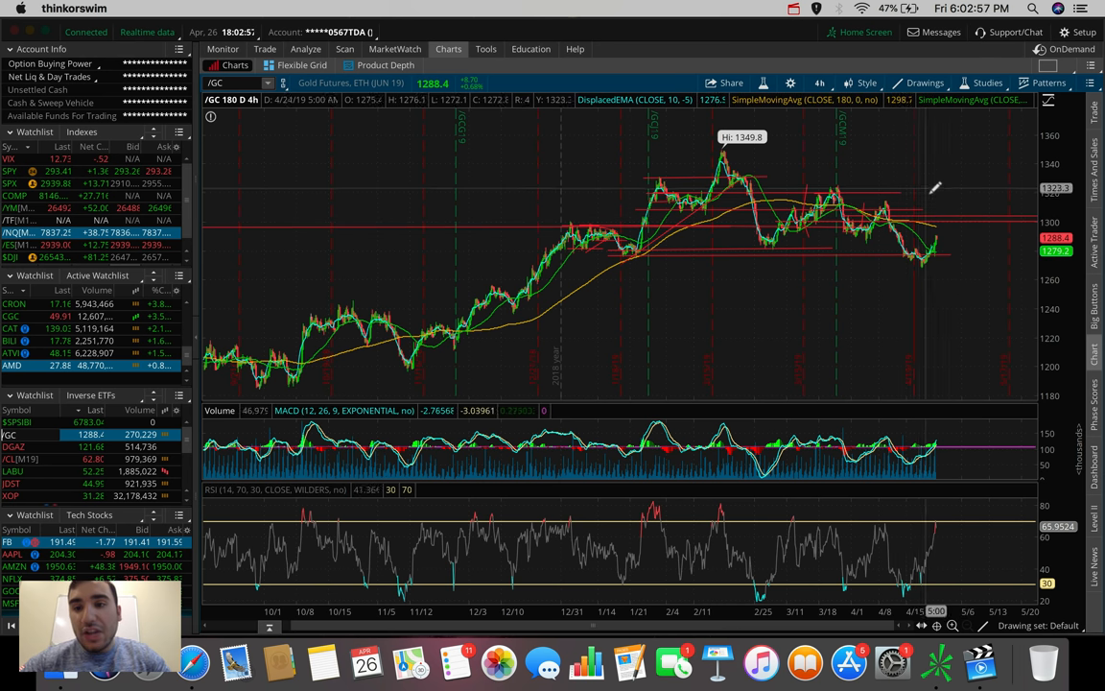
mouse_move(868, 82)
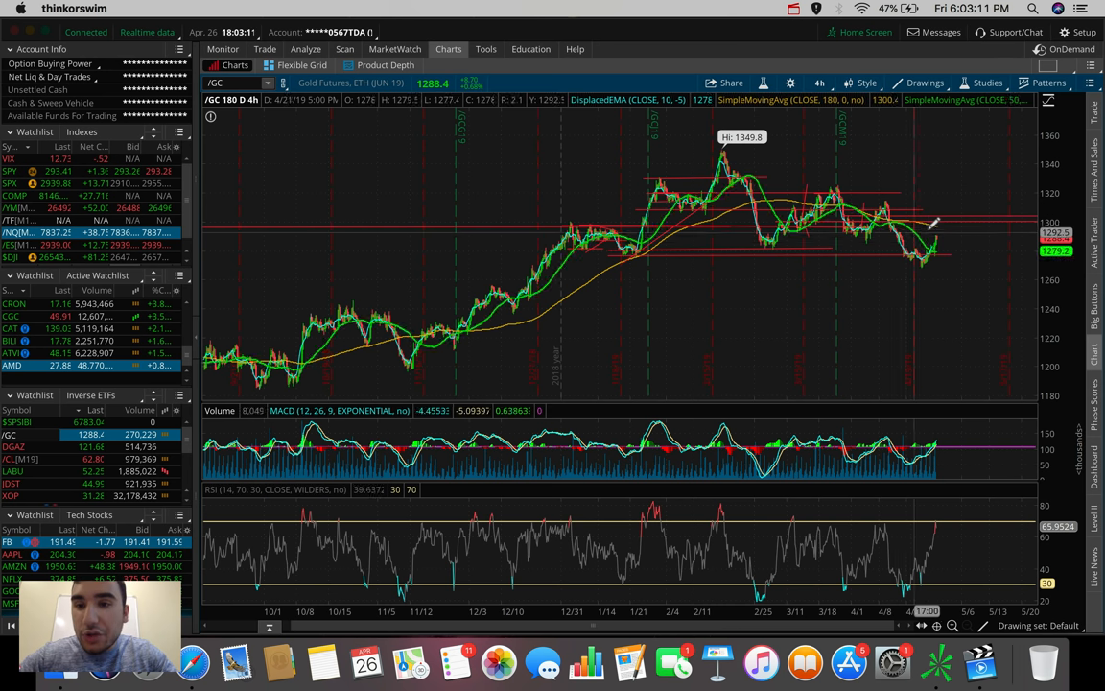
mouse_move(939, 257)
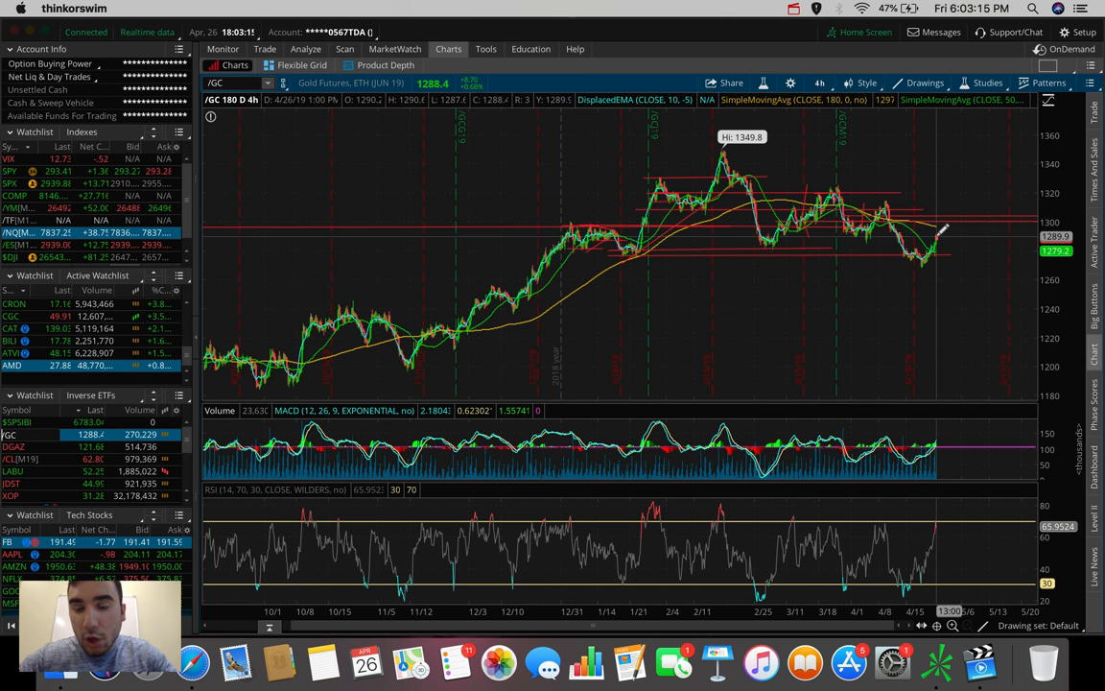
mouse_move(958, 271)
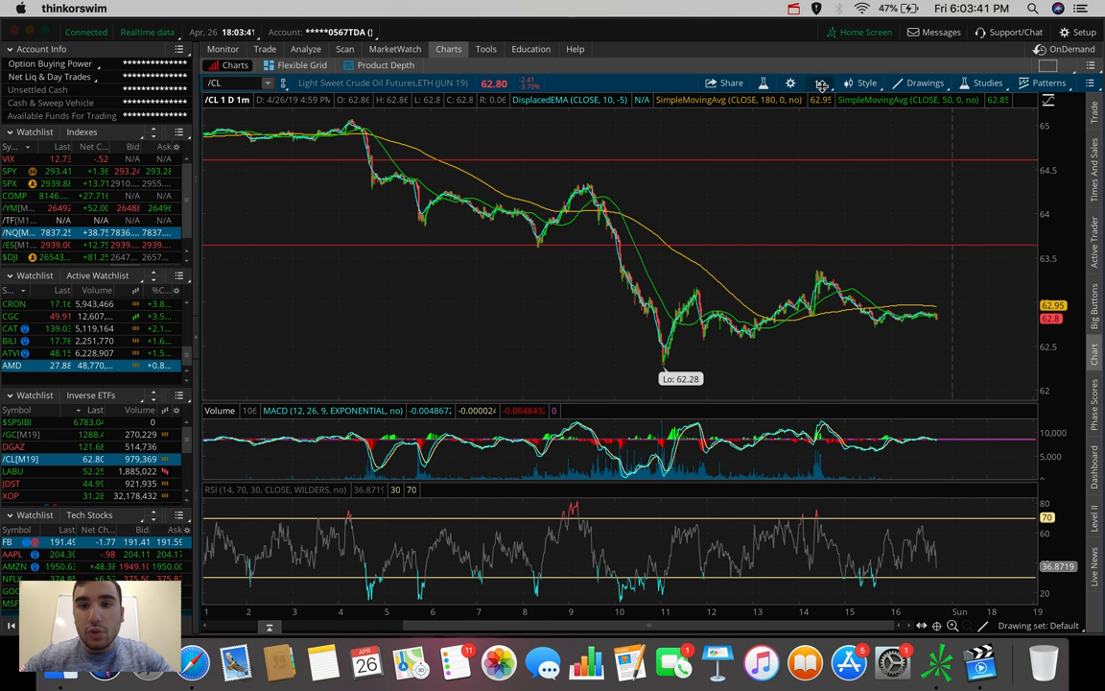
Step: Set the /CL crude oil chart time frame to 180 D 4h
left_click(832, 82)
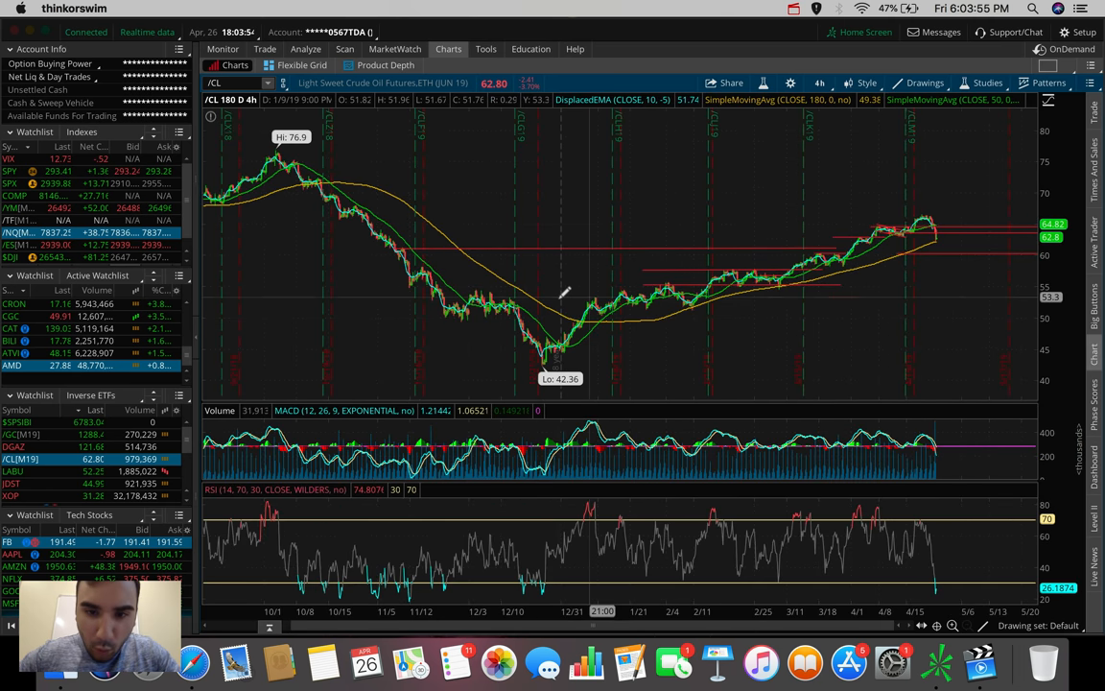
mouse_move(735, 255)
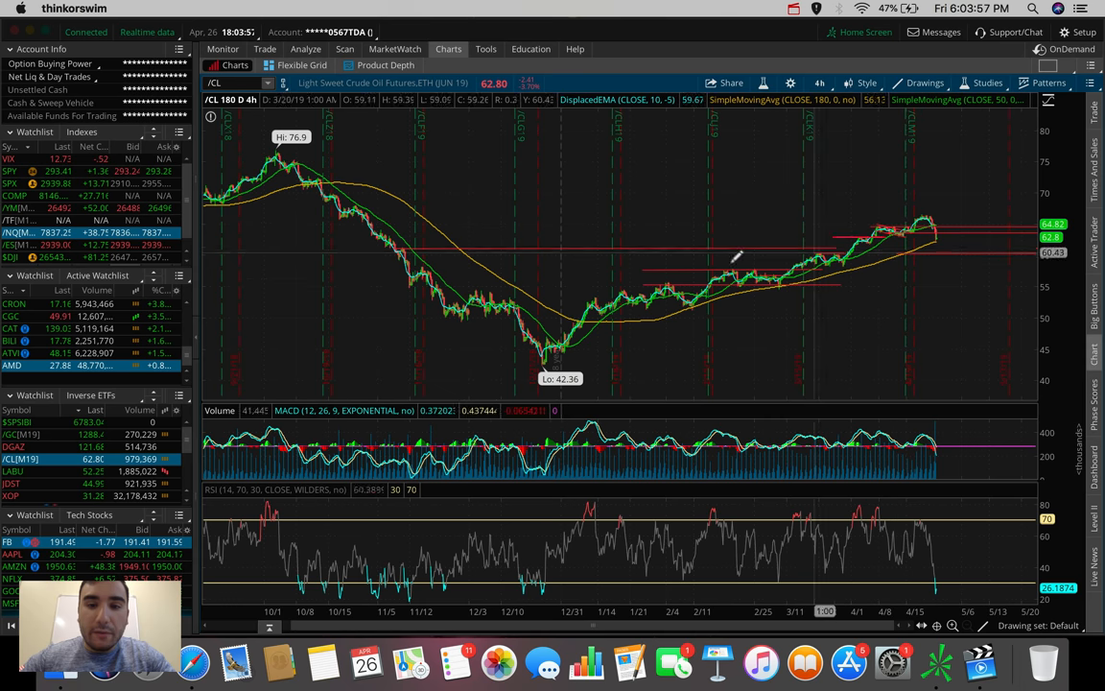
mouse_move(727, 321)
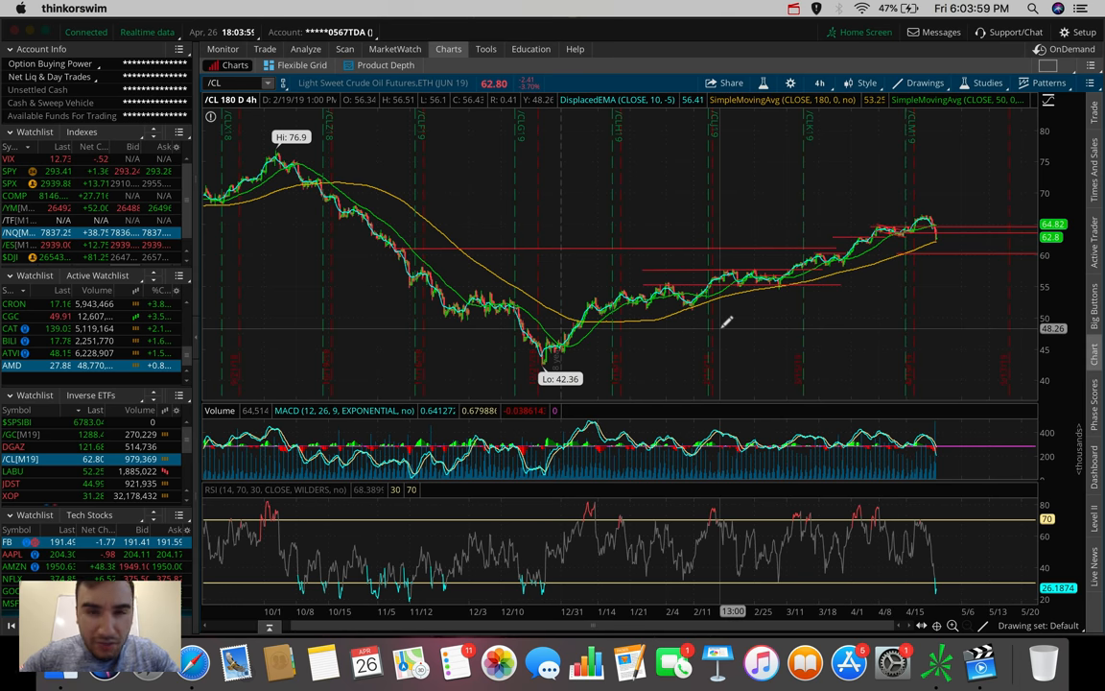